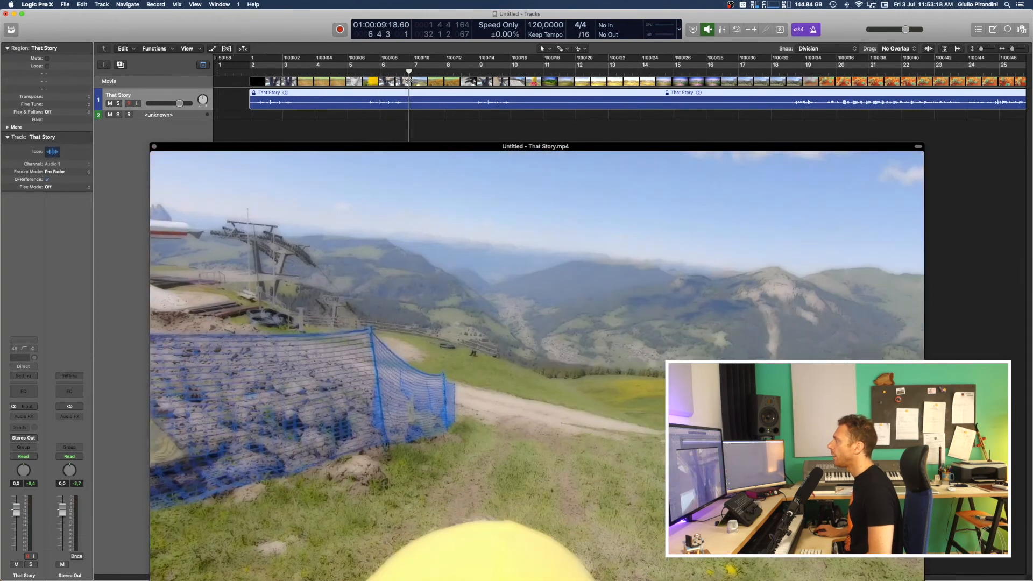
- Move the playhead to the mountain shot by clicking in the ruler
{"action": "left_click", "coordinate": [469, 73]}
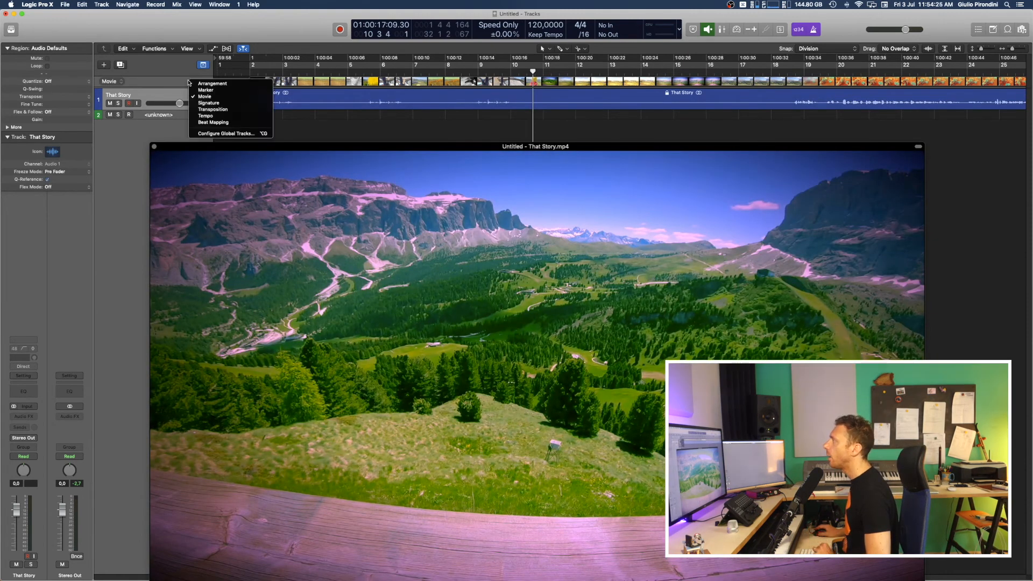
{"action": "mouse_move", "coordinate": [211, 91]}
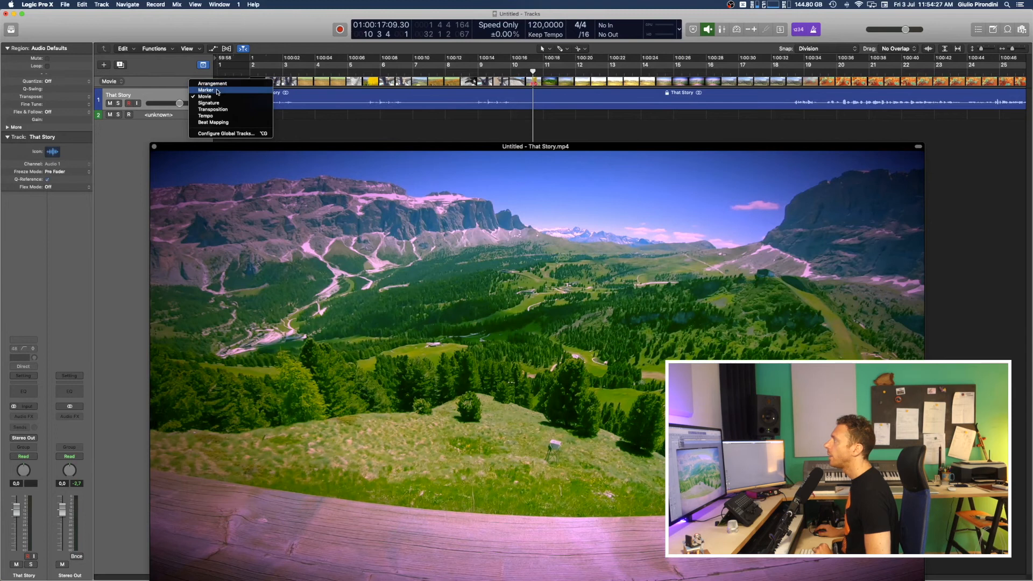
- Show the Marker global track and create a marker at the mountain shot
{"action": "left_click", "coordinate": [206, 91]}
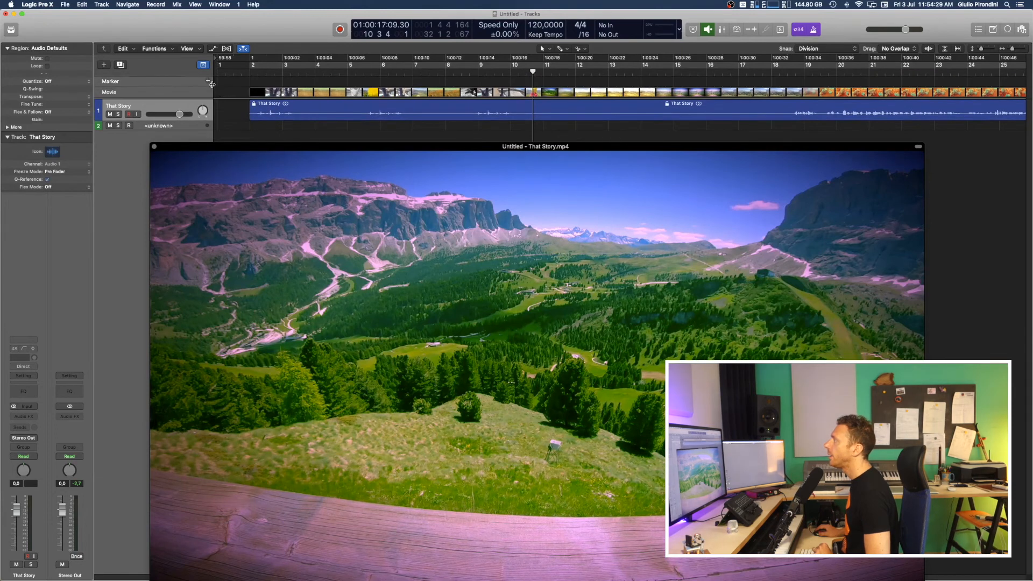
{"action": "mouse_move", "coordinate": [208, 82]}
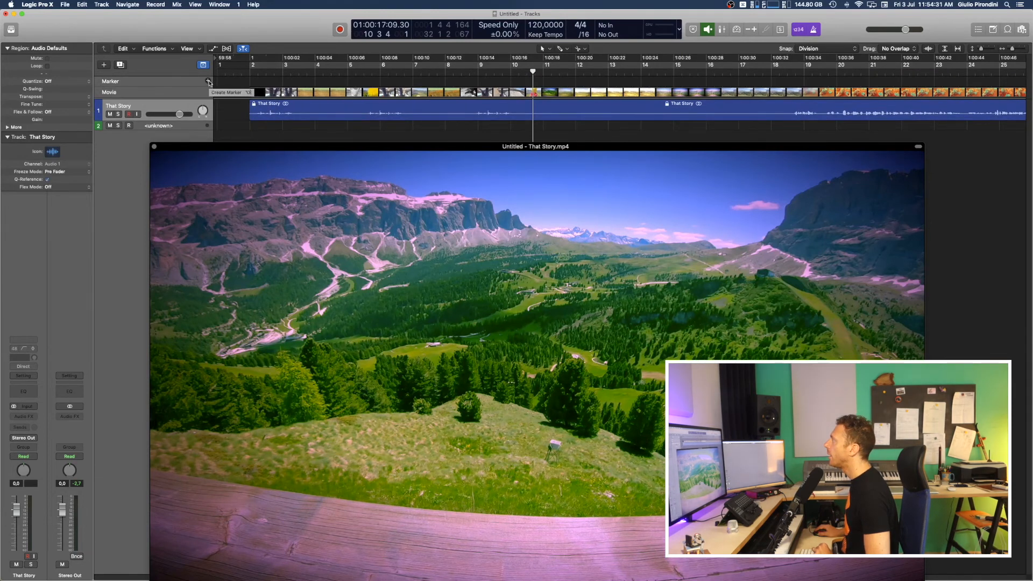
{"action": "left_click", "coordinate": [208, 82]}
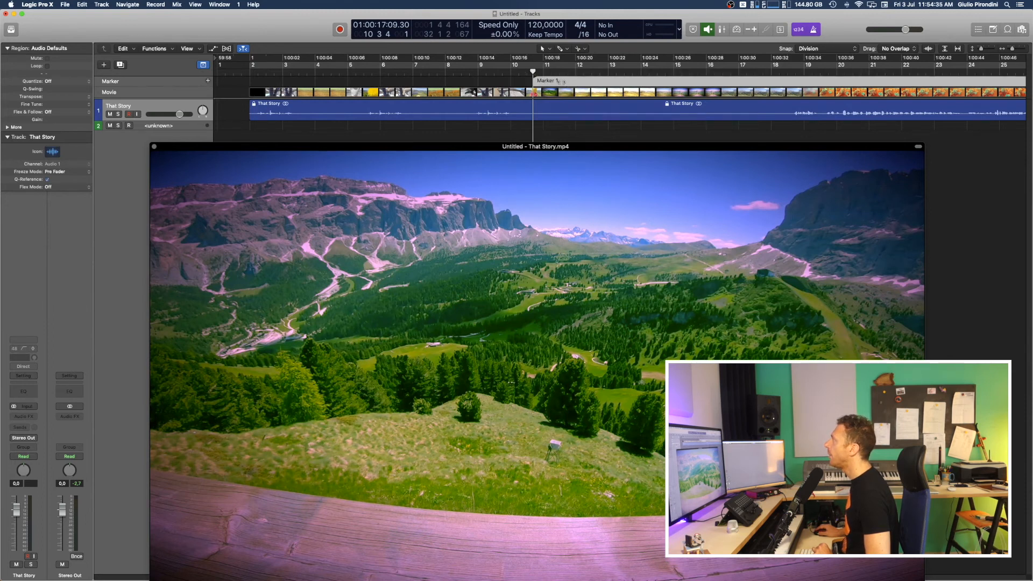
- Rename the new marker 'Mountains' and give it a green color
{"action": "double_click", "coordinate": [566, 80]}
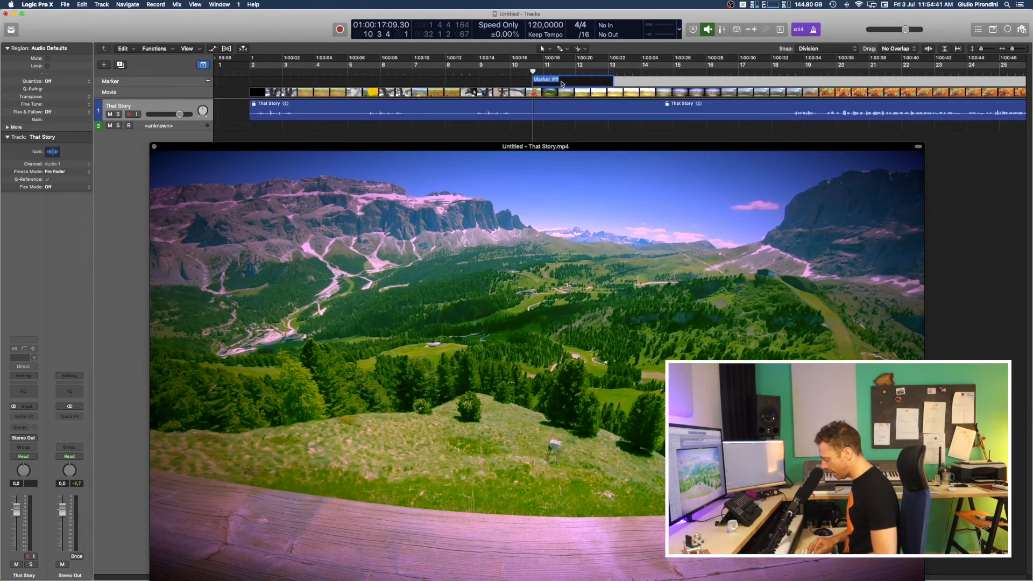
{"action": "type", "text": "Mountains"}
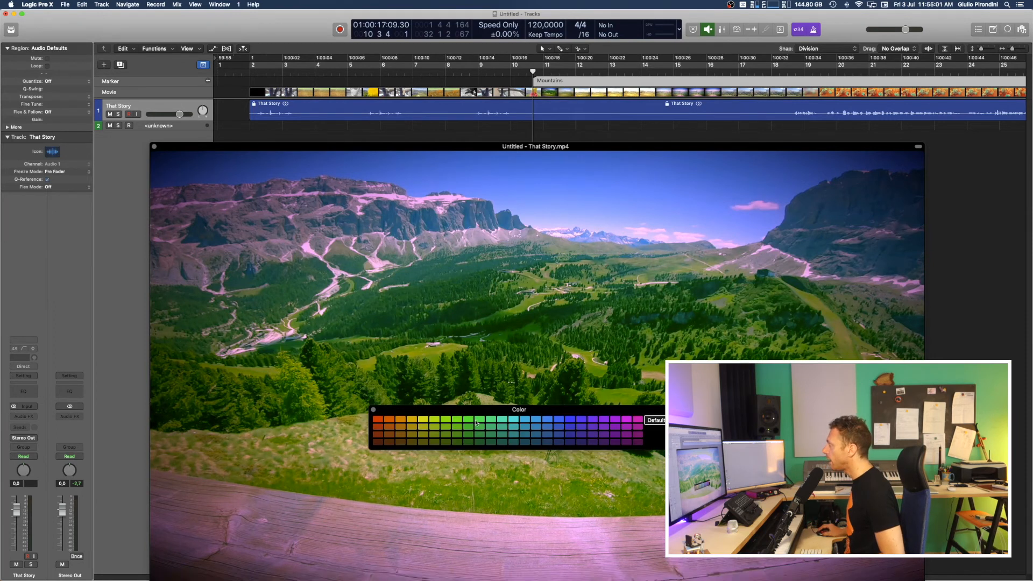
{"action": "left_click", "coordinate": [467, 420]}
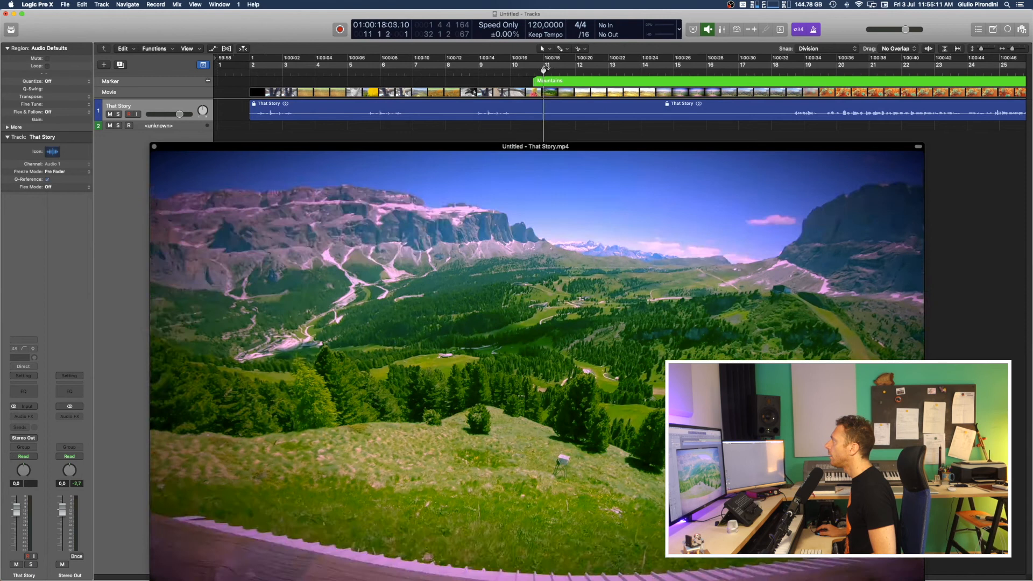
{"action": "left_click", "coordinate": [662, 64]}
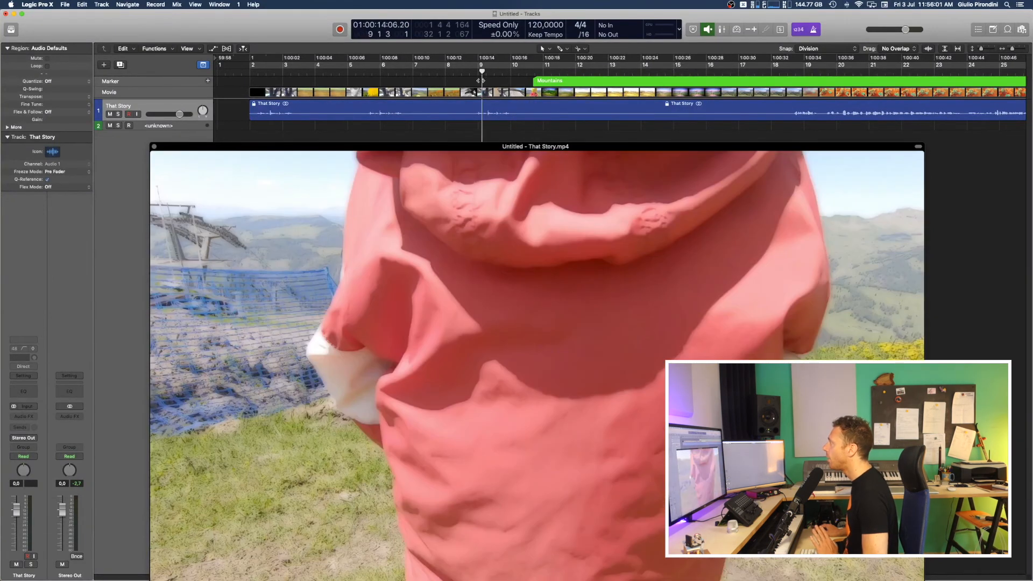
{"action": "left_click", "coordinate": [429, 80]}
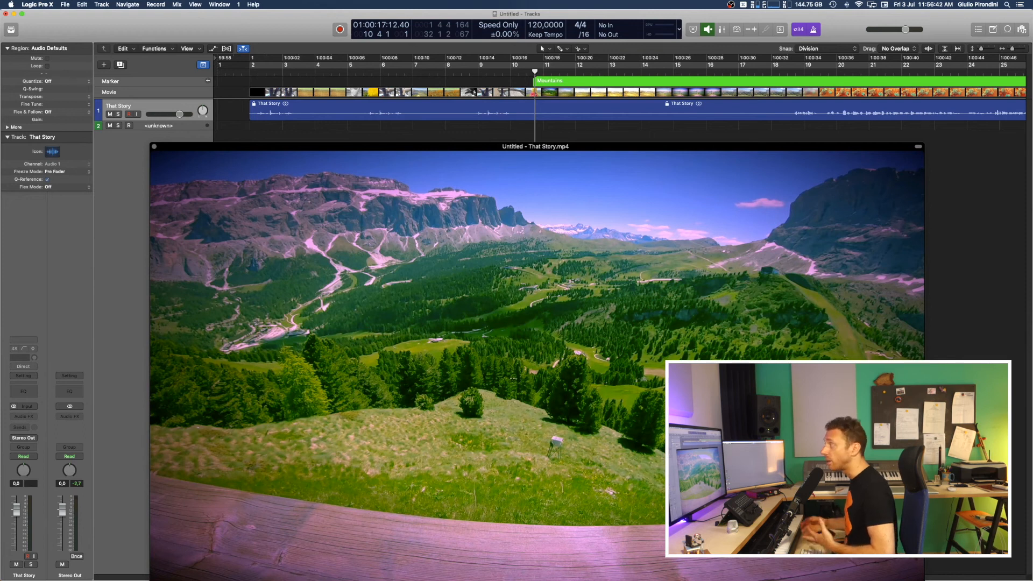
{"action": "left_click", "coordinate": [916, 146]}
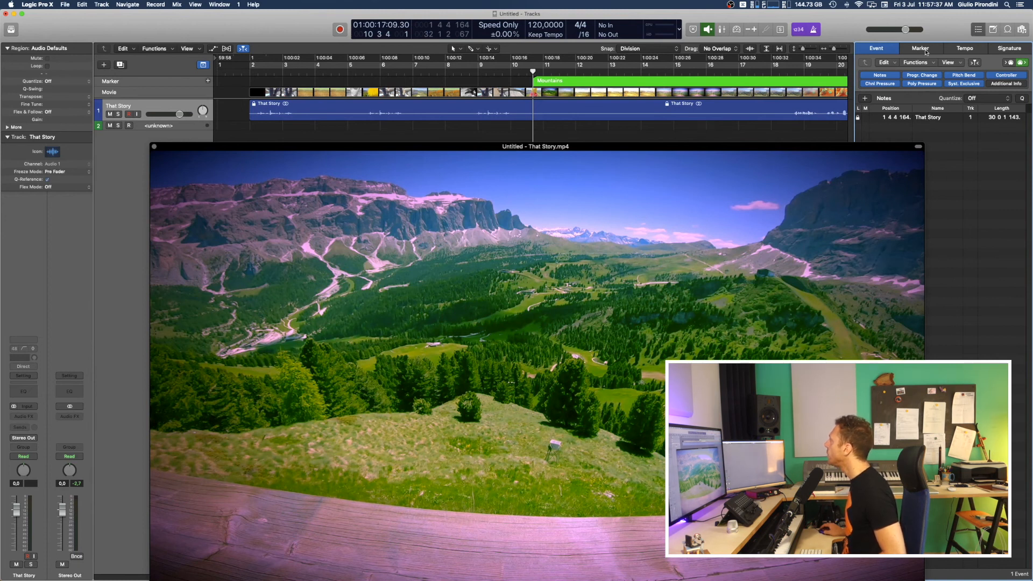
- Show the Marker list and open the Mountains marker's context menu
{"action": "left_click", "coordinate": [920, 47]}
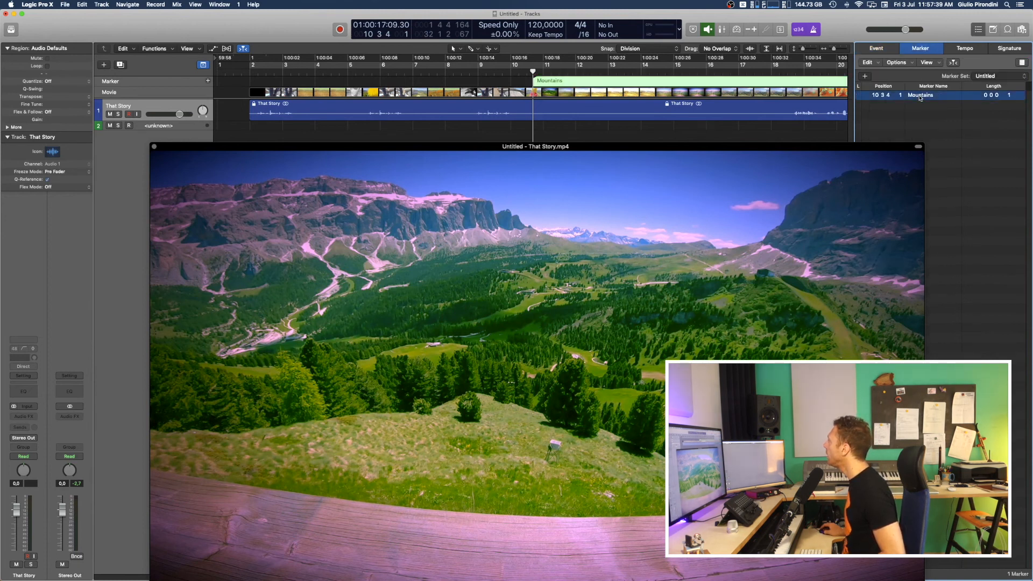
{"action": "right_click", "coordinate": [921, 94]}
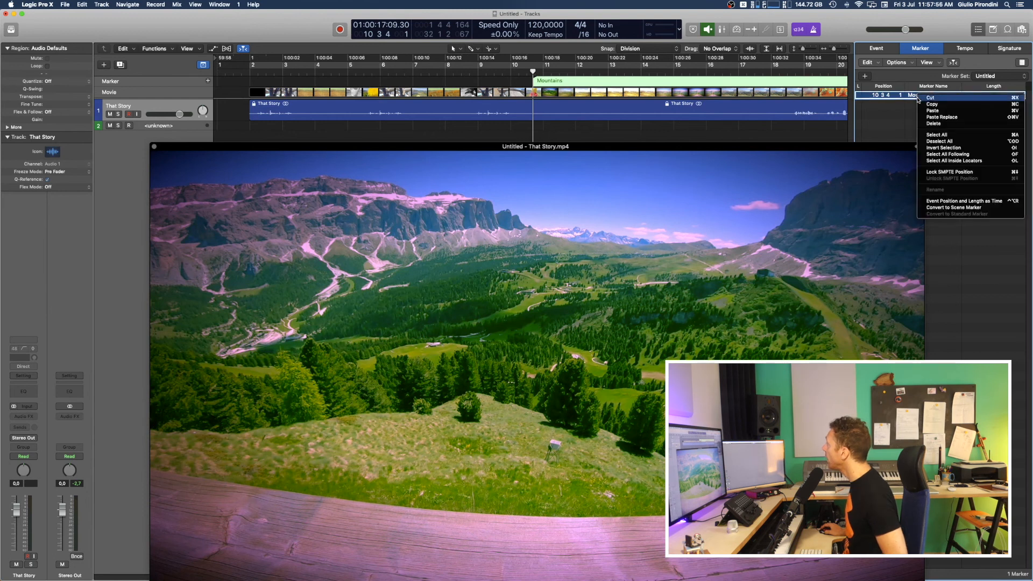
{"action": "mouse_move", "coordinate": [949, 172]}
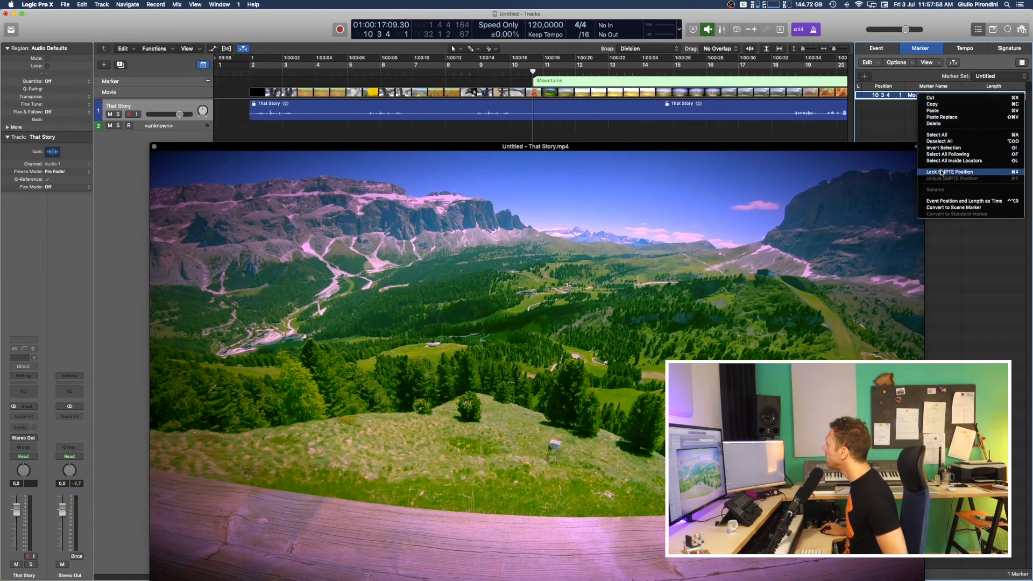